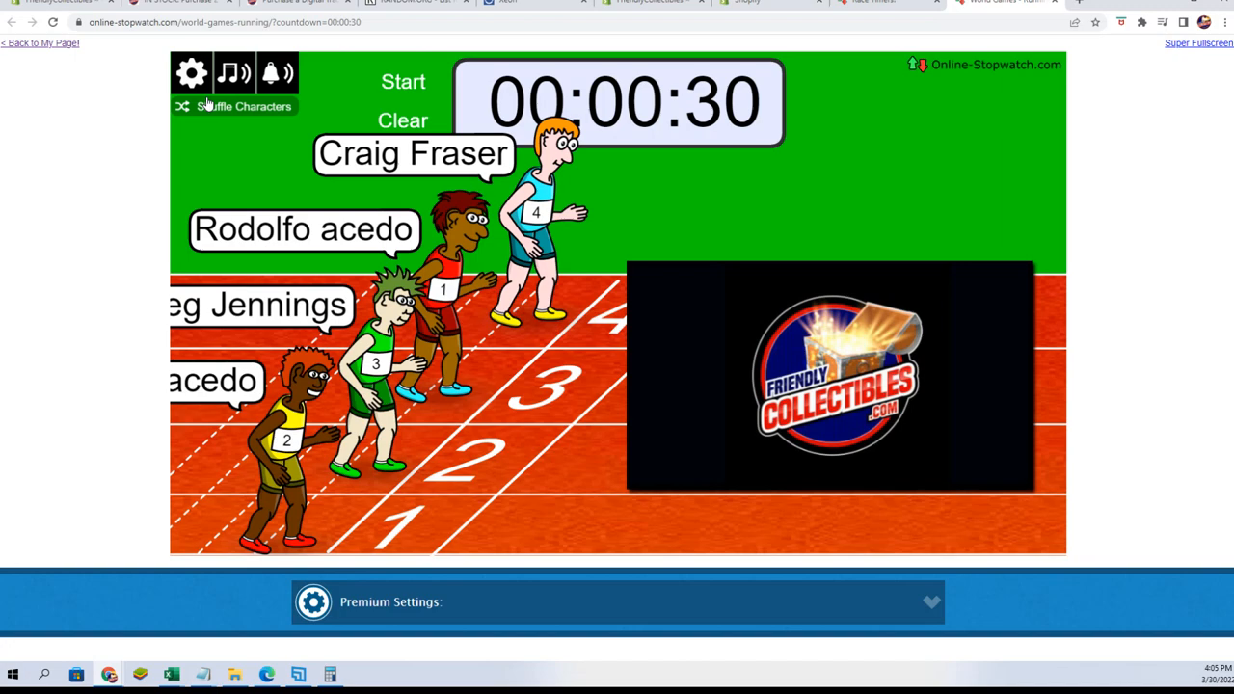
Step: Reshuffle the lane characters and start the 30-second countdown so the four runners race
left_click(193, 74)
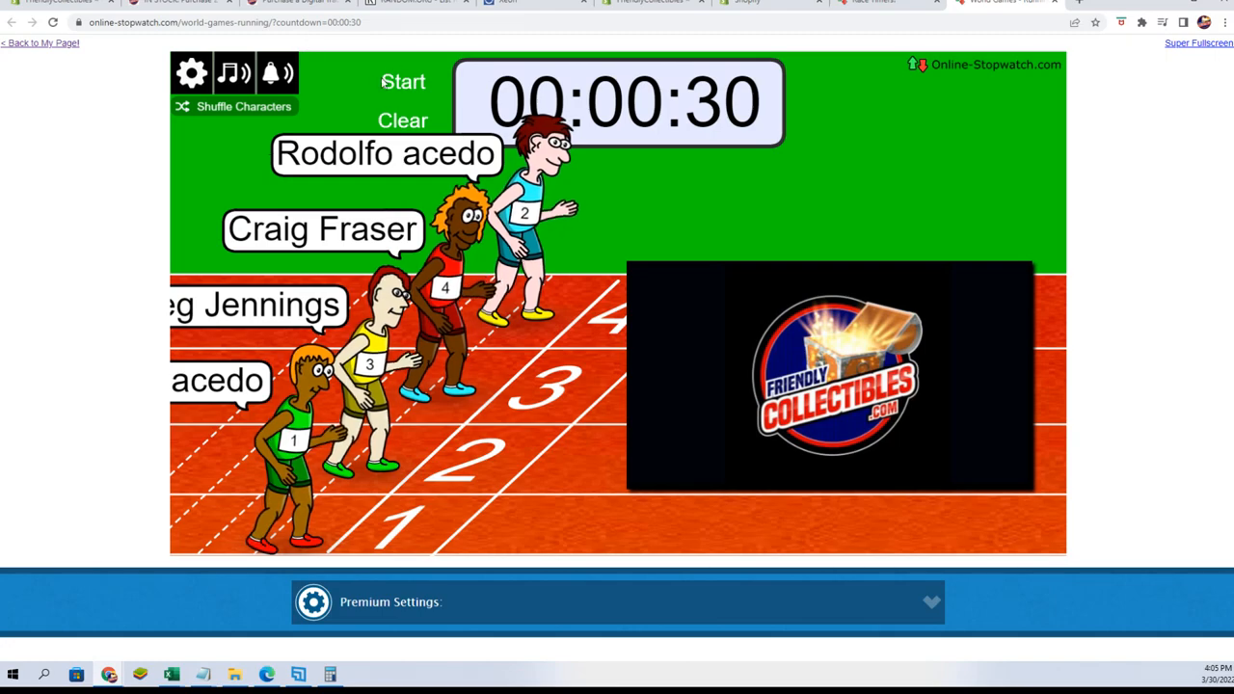
left_click(403, 81)
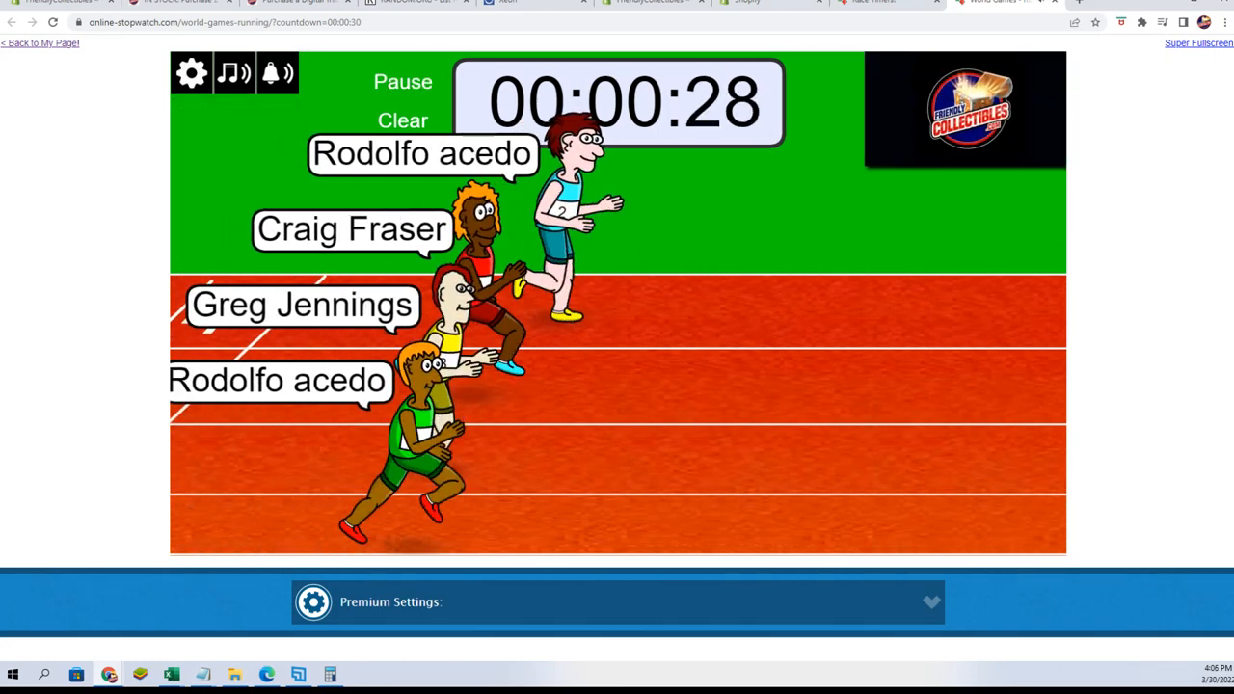